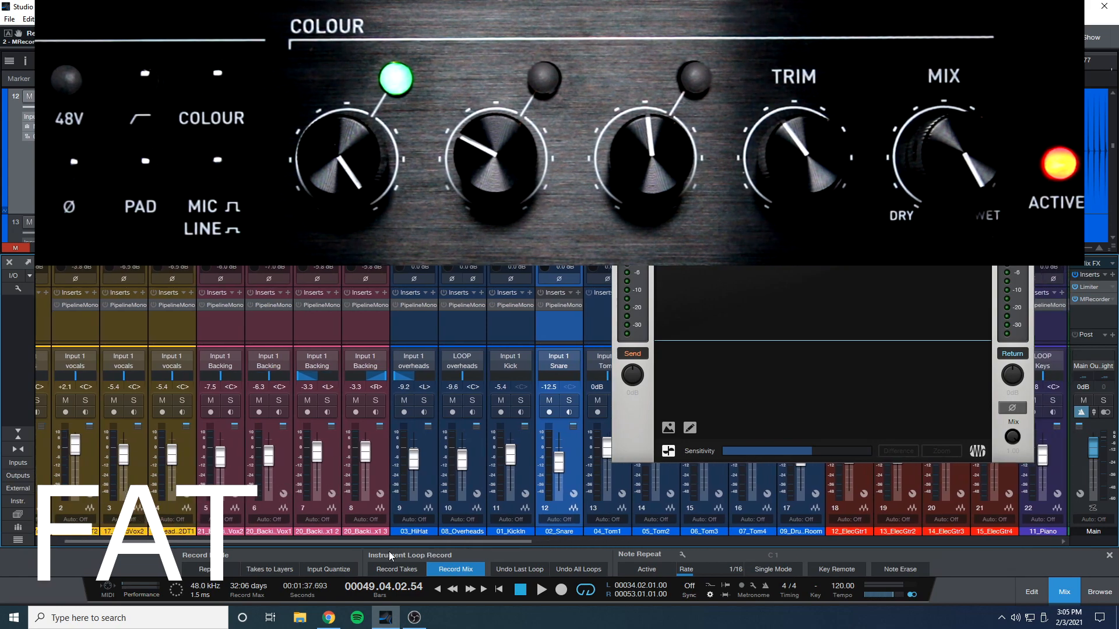
- Solo the vocal channel in the Mix console to audition the FAT preamp colour
{"action": "left_click", "coordinate": [541, 589]}
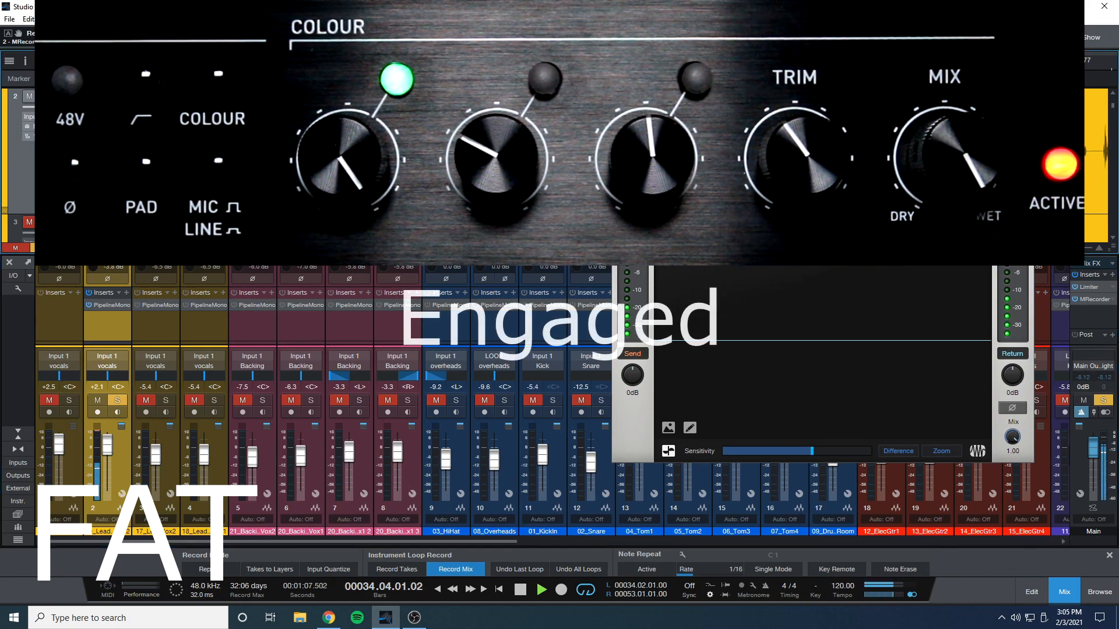